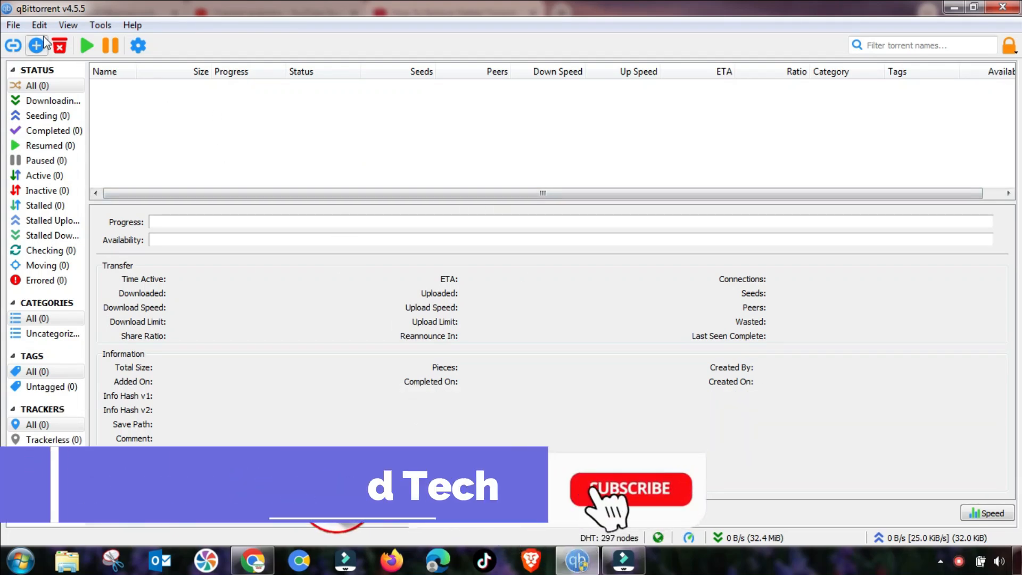
Add The Three Stooges (2012) [1080p] torrent file from Programs to the transfer list
{"action": "left_click", "coordinate": [35, 46]}
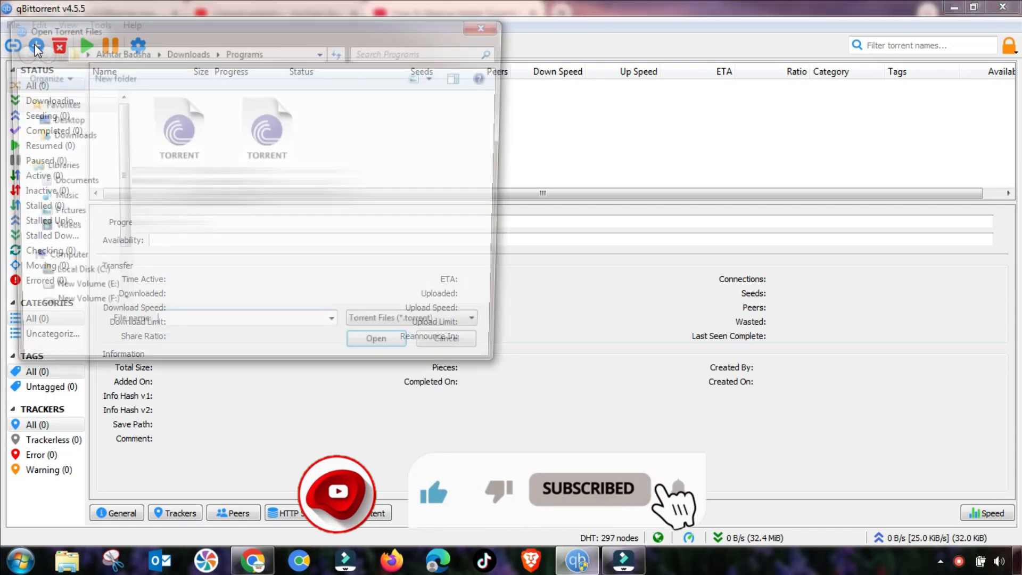
{"action": "left_click", "coordinate": [267, 127]}
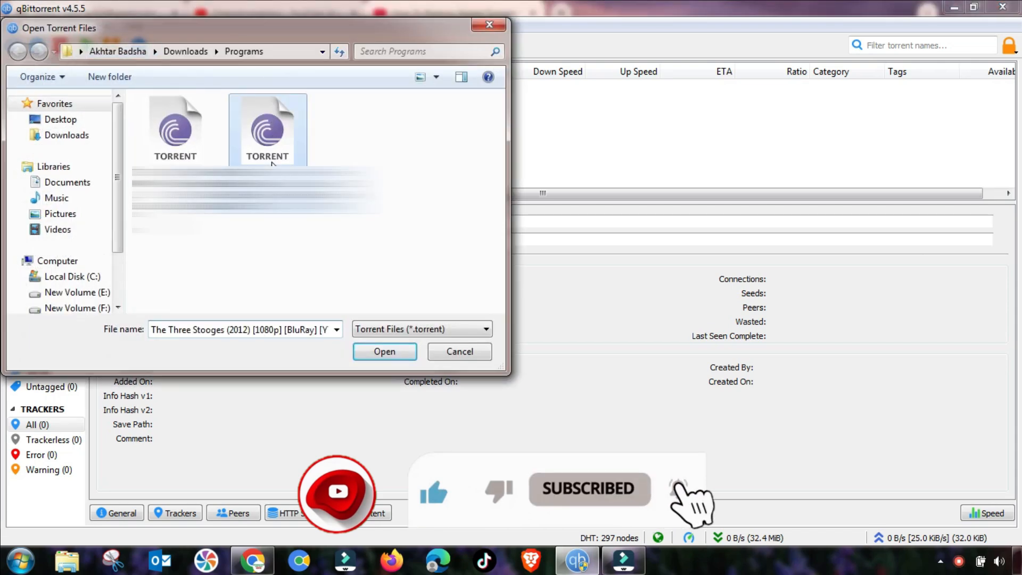
{"action": "left_click", "coordinate": [384, 351]}
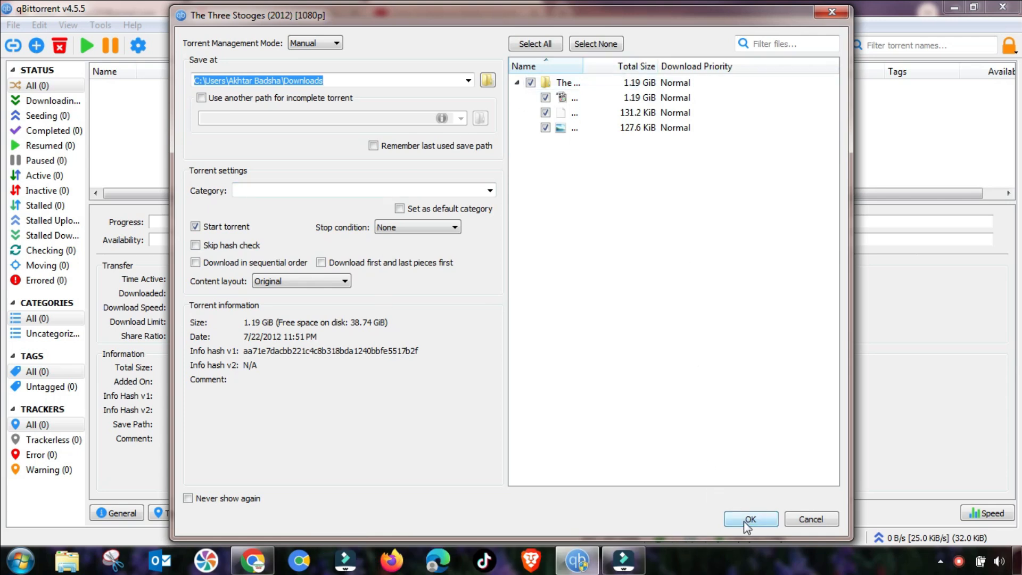
{"action": "left_click", "coordinate": [750, 519]}
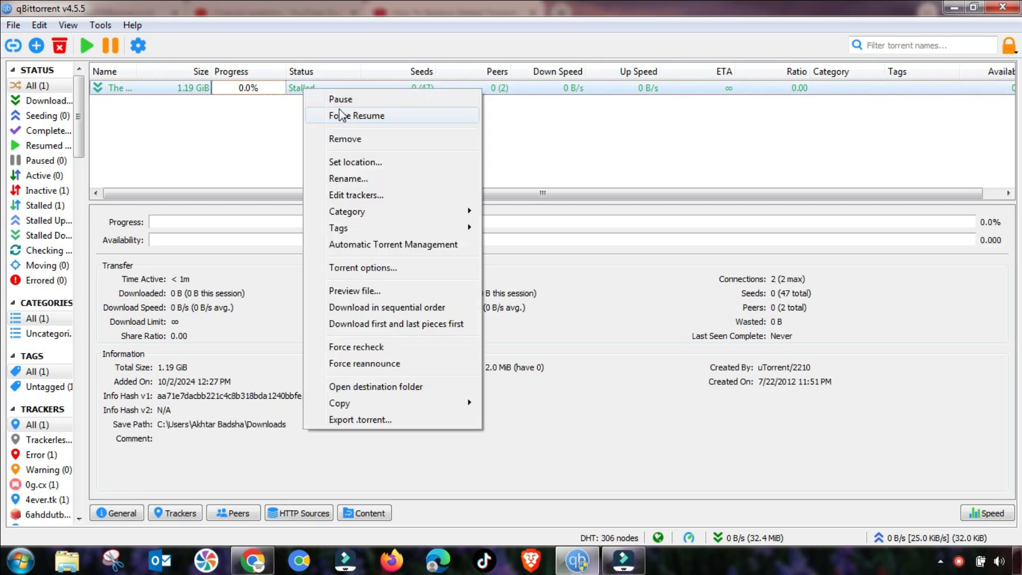
{"action": "mouse_move", "coordinate": [361, 99]}
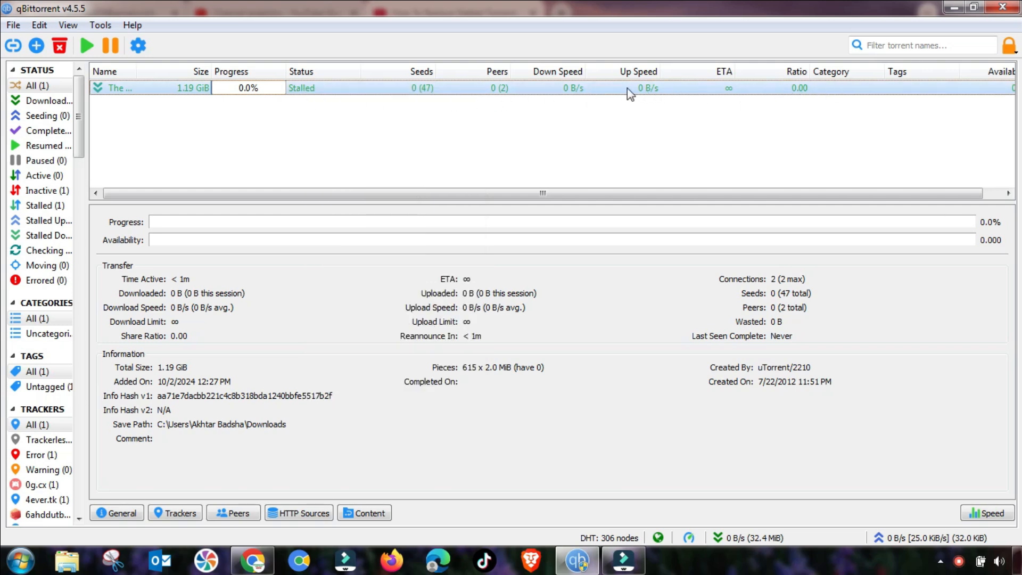
{"action": "mouse_move", "coordinate": [300, 102]}
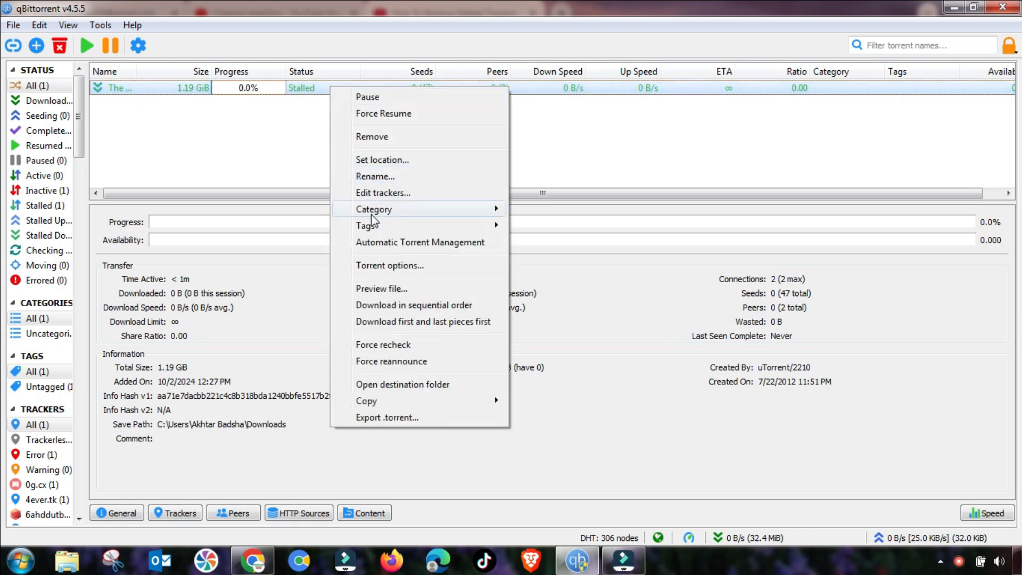
{"action": "mouse_move", "coordinate": [414, 305]}
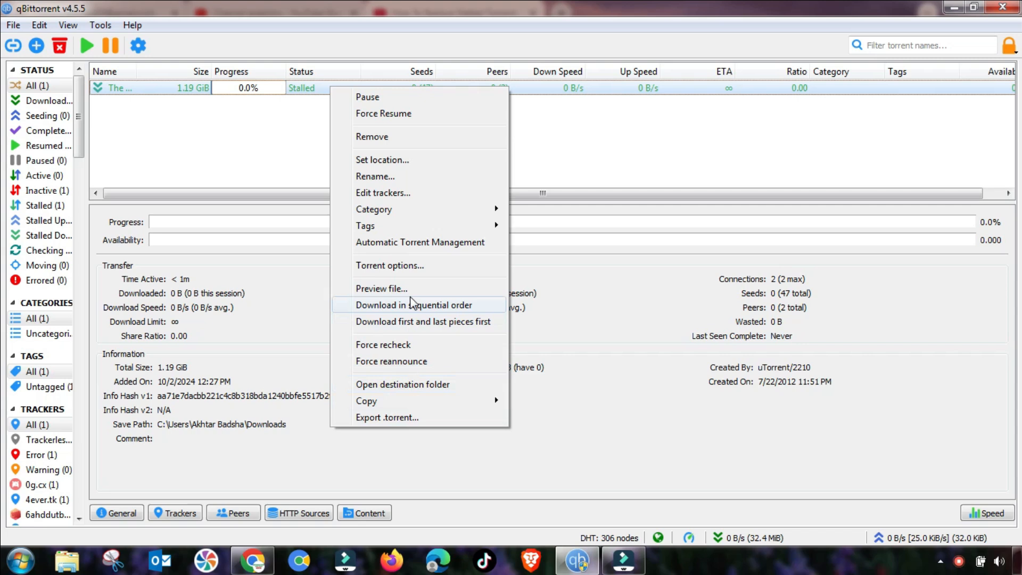
{"action": "mouse_move", "coordinate": [374, 102]}
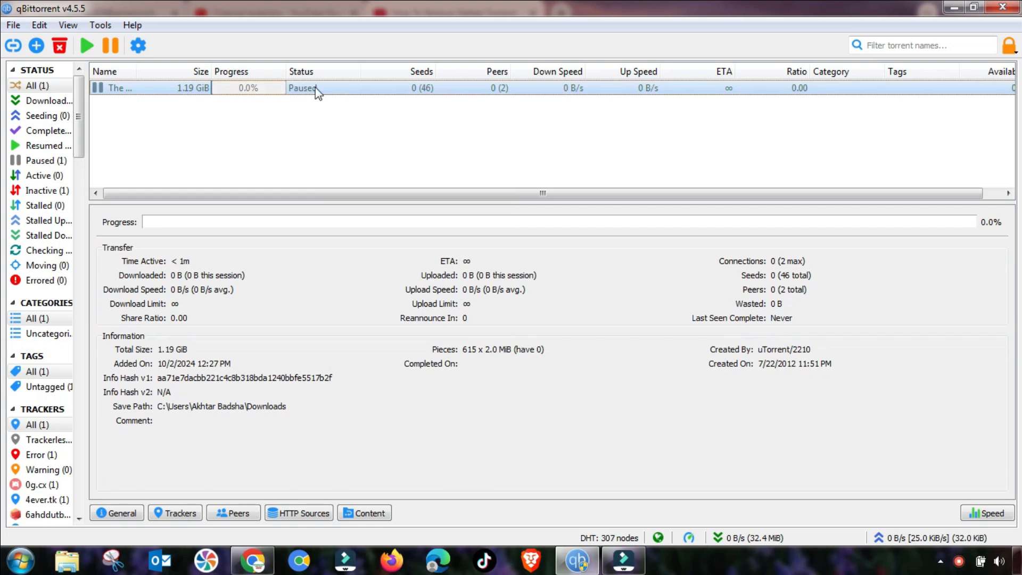
{"action": "mouse_move", "coordinate": [377, 93]}
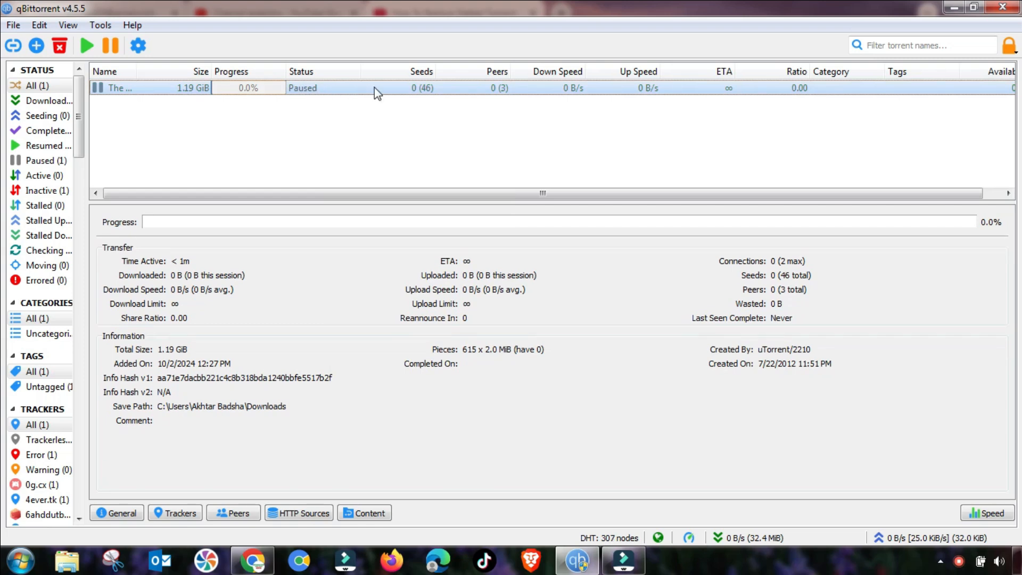
Open Tools > Options on the Connection settings page
{"action": "left_click", "coordinate": [100, 25]}
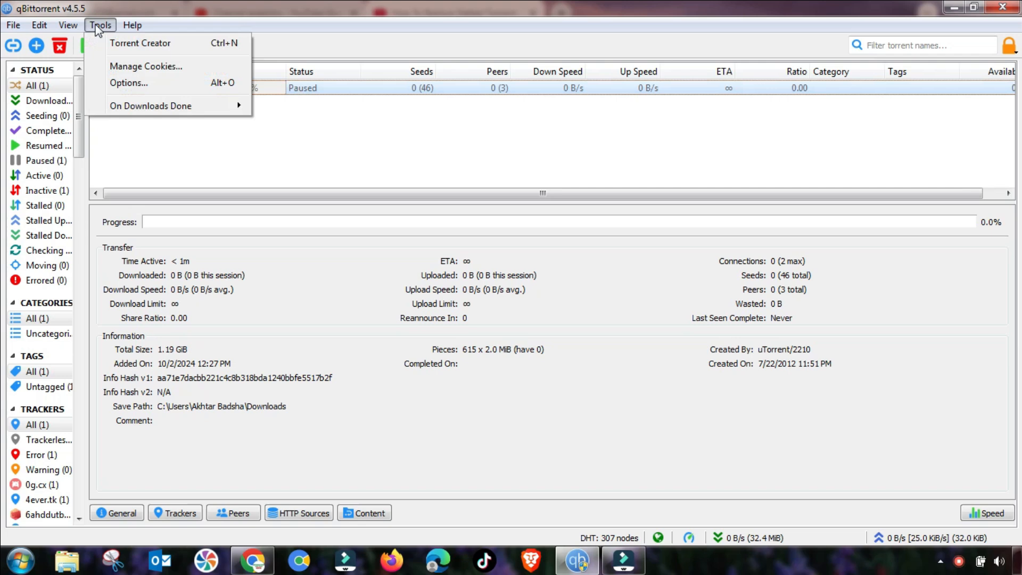
{"action": "mouse_move", "coordinate": [129, 83]}
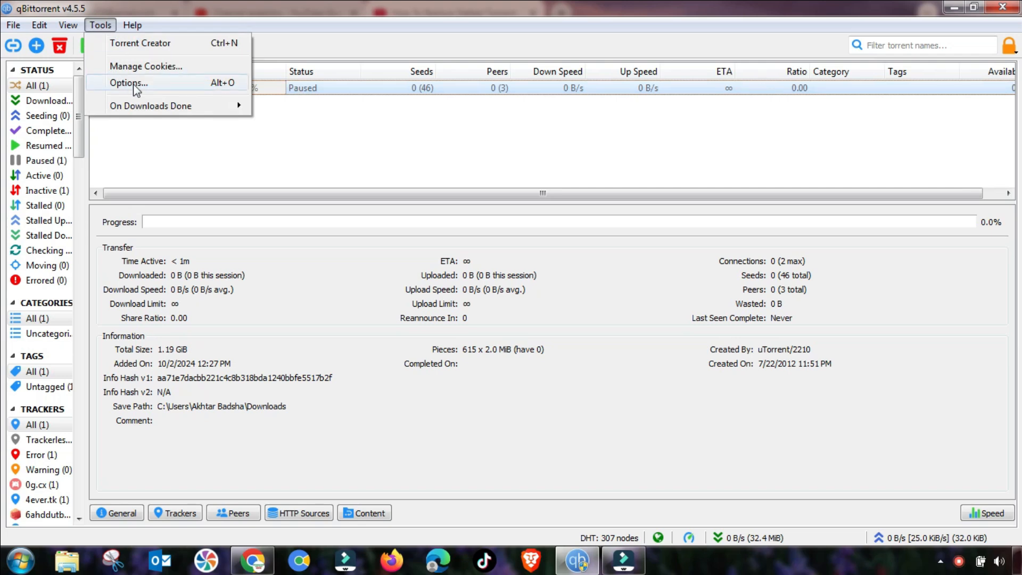
{"action": "left_click", "coordinate": [128, 83]}
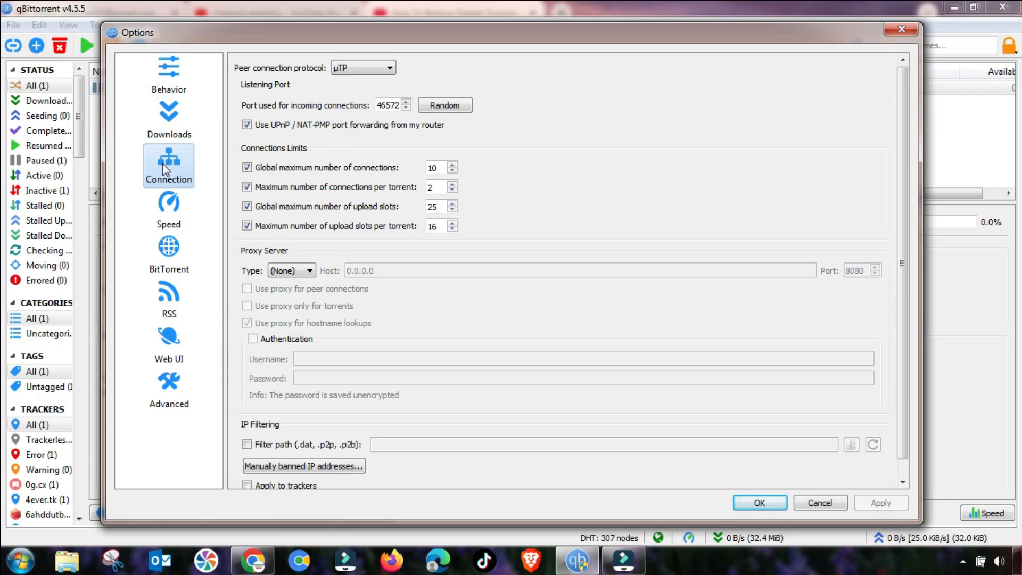
Set the peer connection protocol to TCP and µTP and edit the connection fields
{"action": "left_click", "coordinate": [388, 67]}
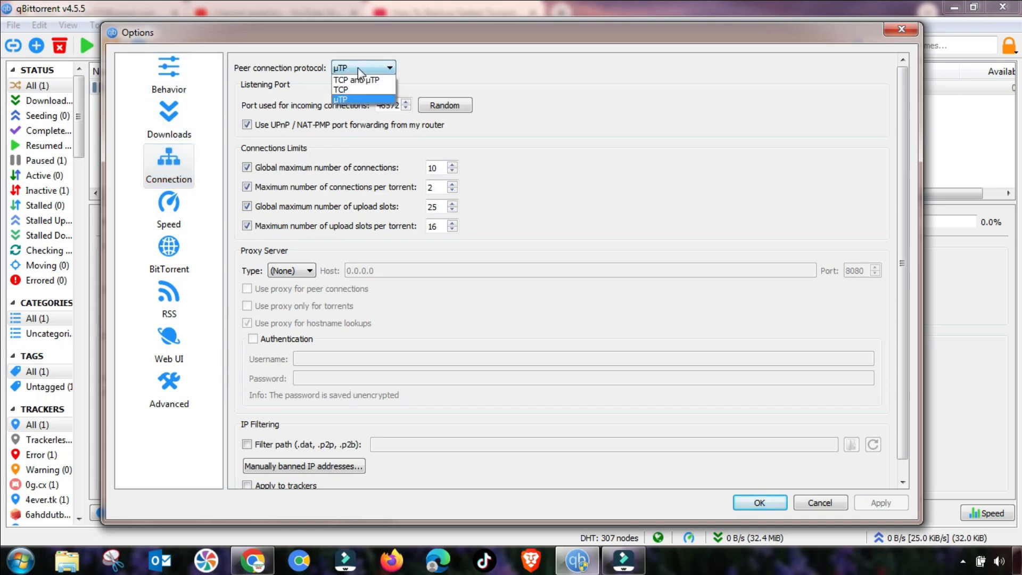
{"action": "left_click", "coordinate": [356, 80]}
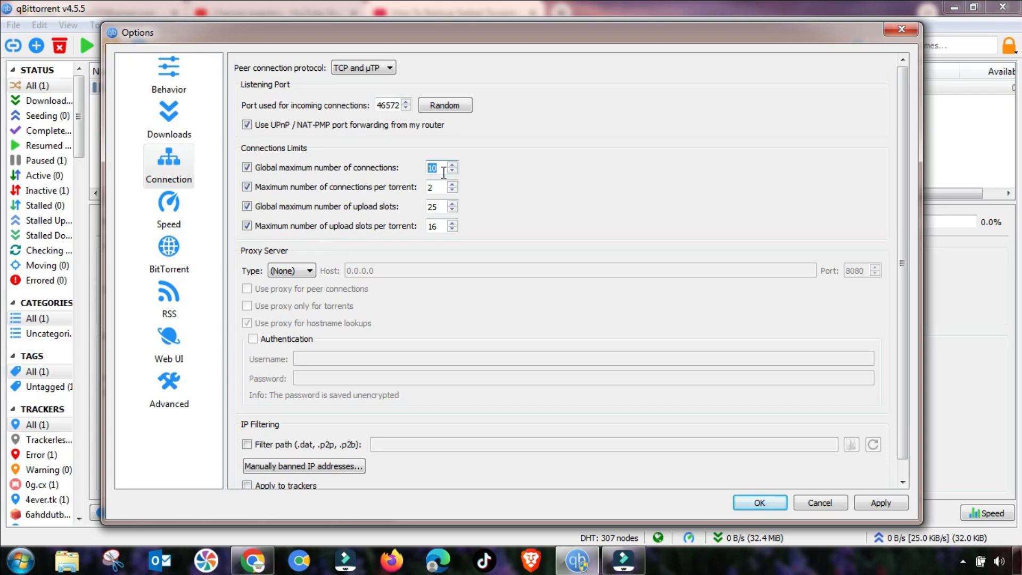
{"action": "type", "text": "2"}
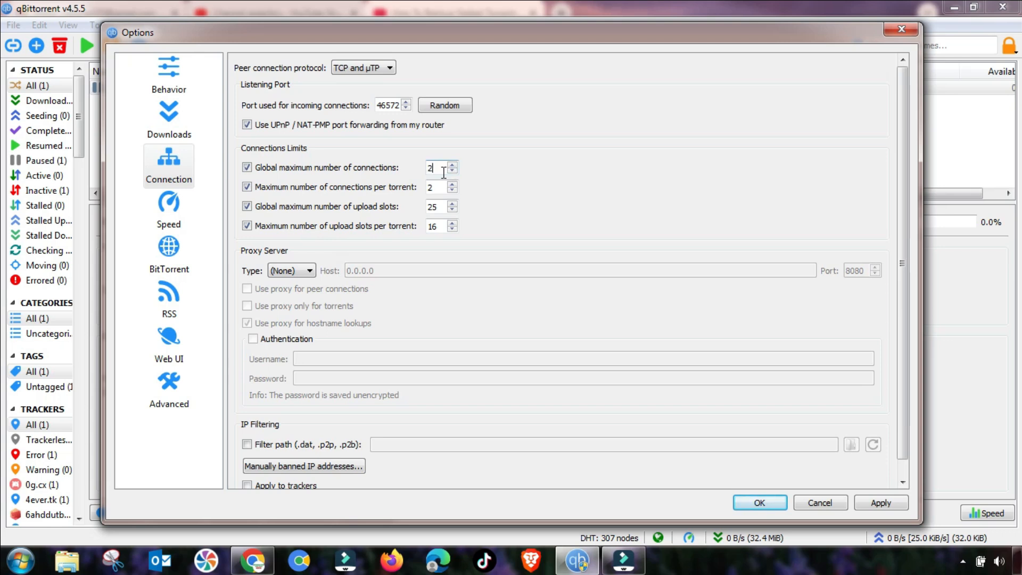
{"action": "type", "text": "3"}
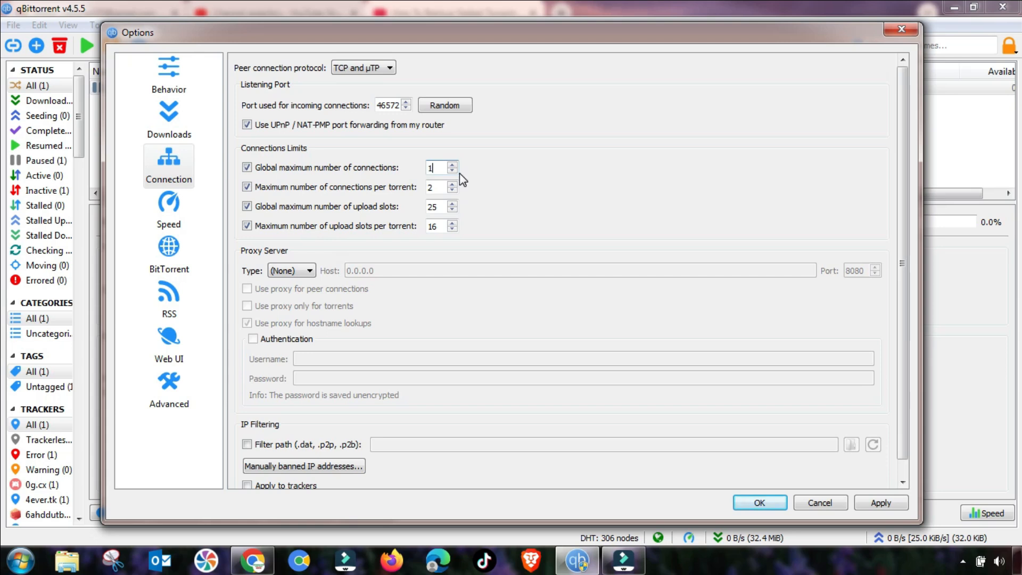
{"action": "type", "text": "1000"}
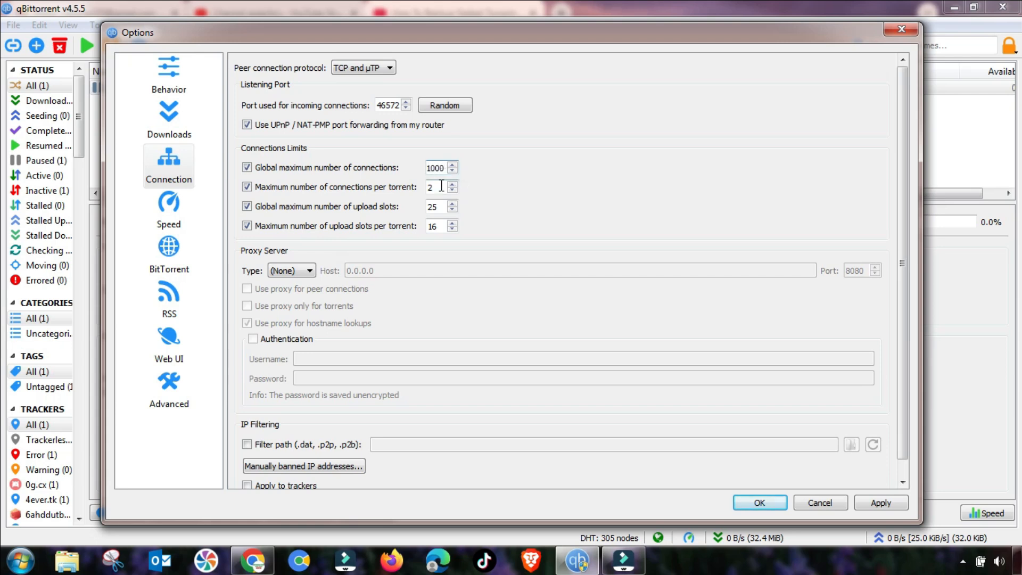
Apply connection limits of 1700 global and 885 per torrent, then view Speed settings
{"action": "triple_click", "coordinate": [436, 168]}
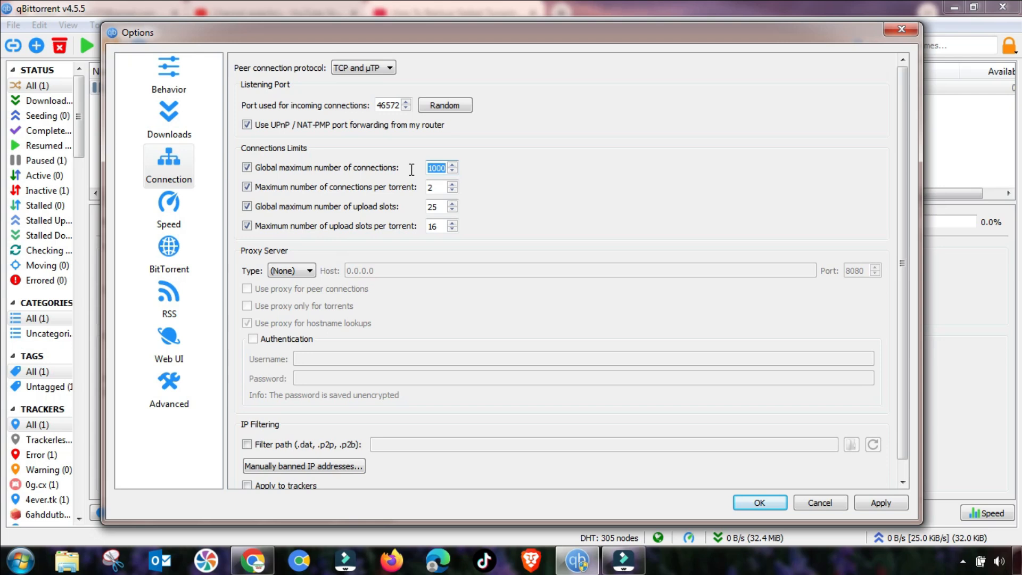
{"action": "type", "text": "17"}
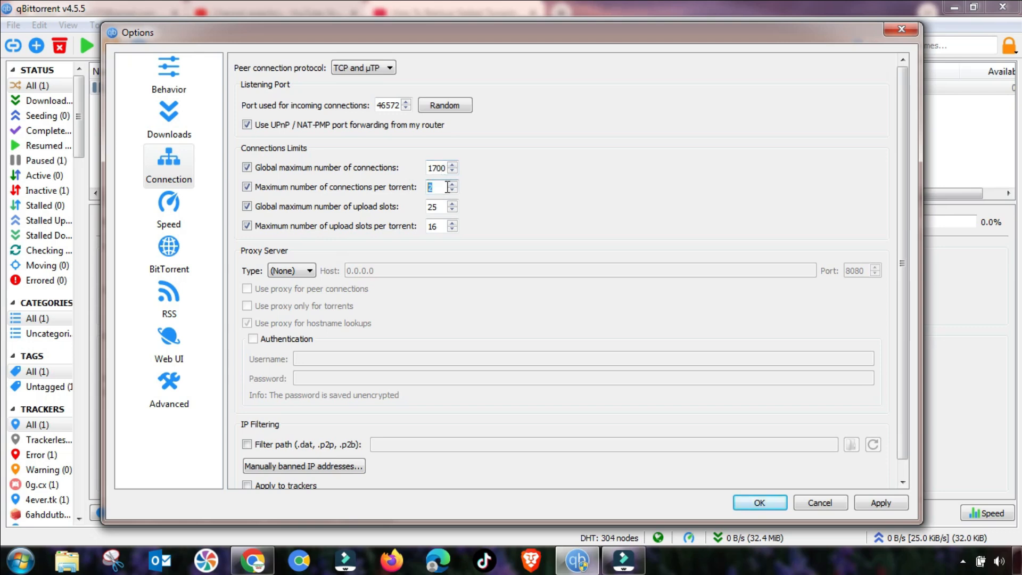
{"action": "type", "text": "88"}
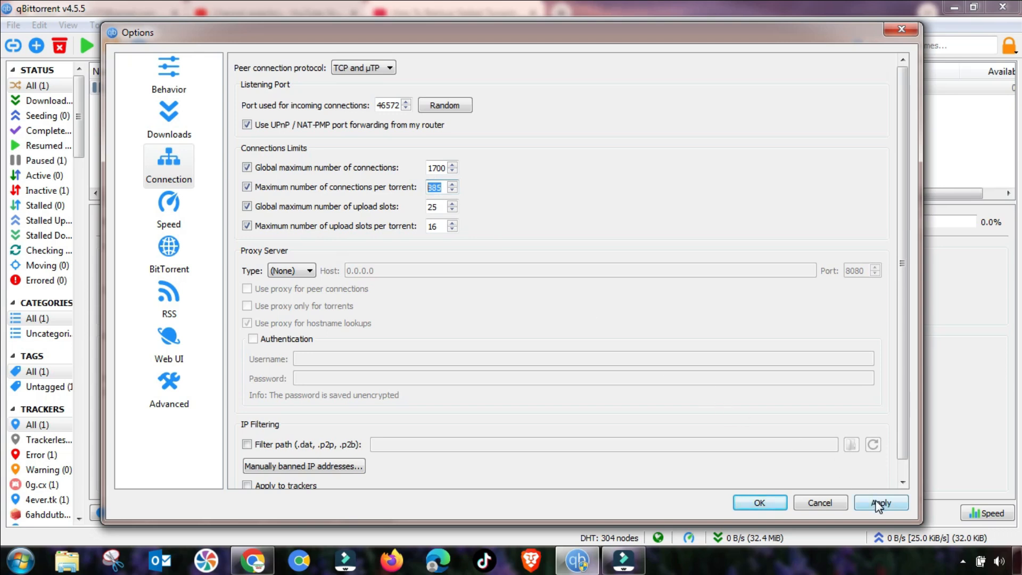
{"action": "left_click", "coordinate": [881, 502]}
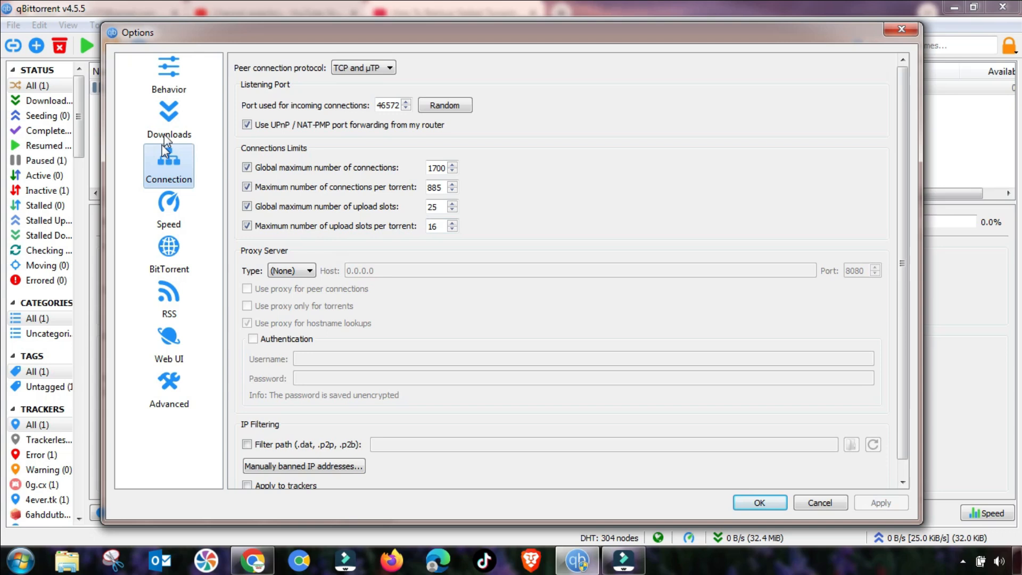
{"action": "left_click", "coordinate": [168, 209]}
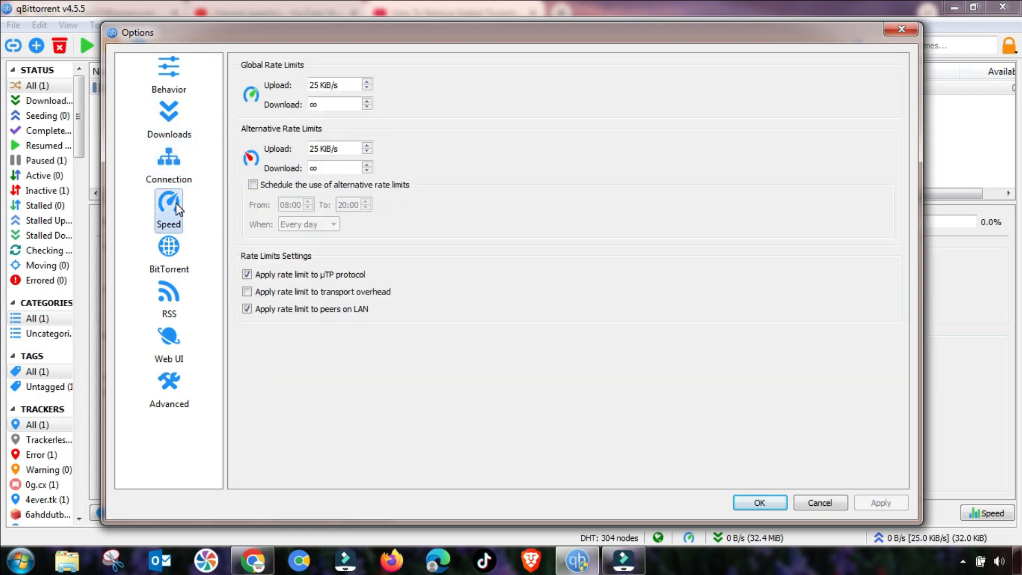
{"action": "mouse_move", "coordinate": [169, 255]}
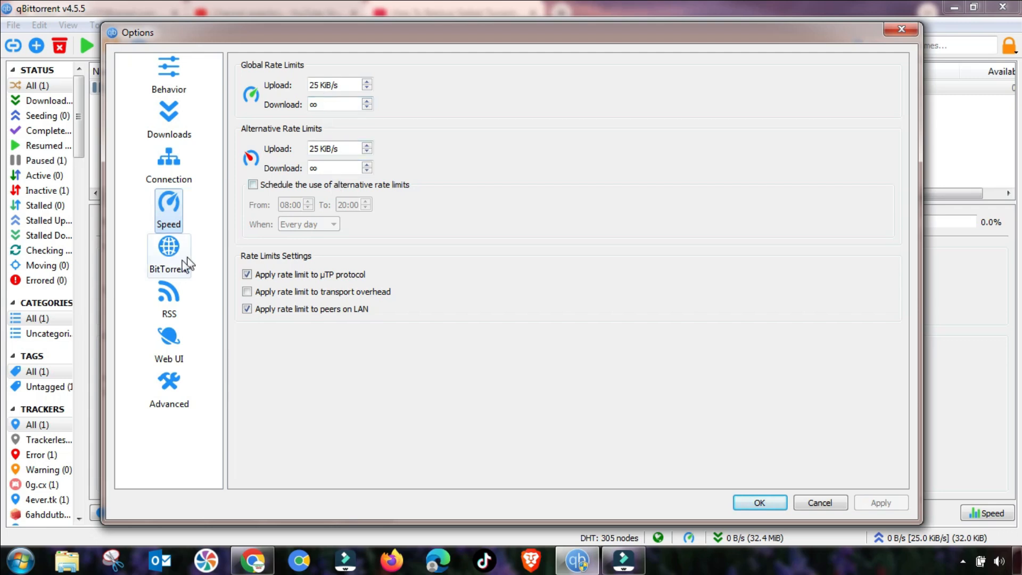
Enable torrent queueing on the BitTorrent page: 3 active downloads, 2 uploads, 4 torrents
{"action": "left_click", "coordinate": [168, 254]}
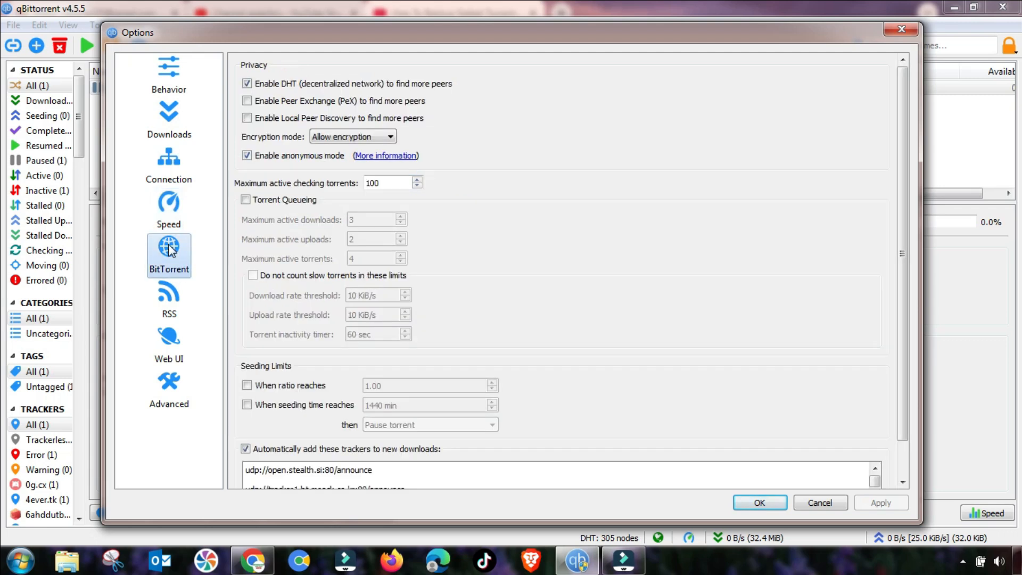
{"action": "mouse_move", "coordinate": [172, 261]}
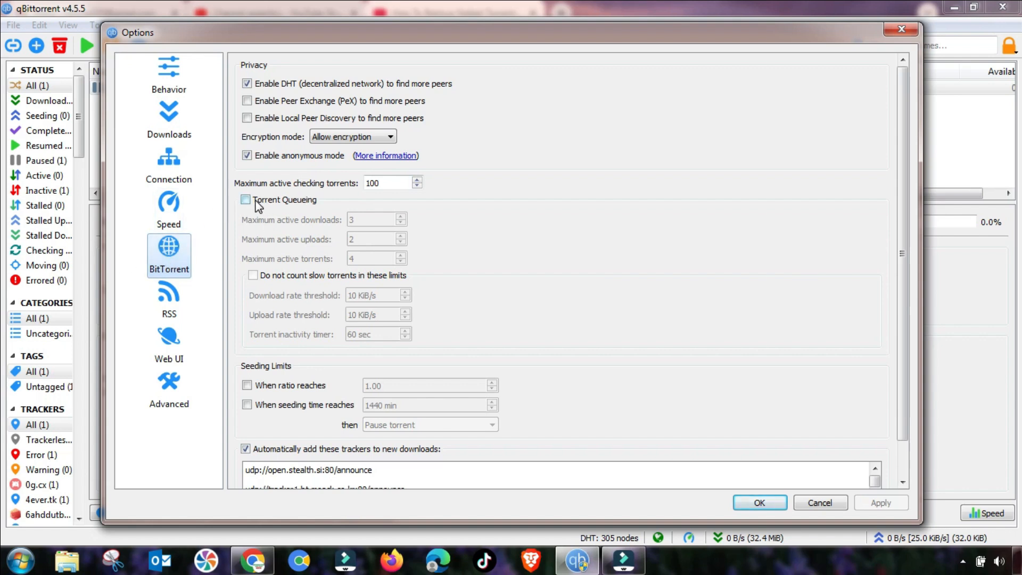
{"action": "left_click", "coordinate": [246, 200]}
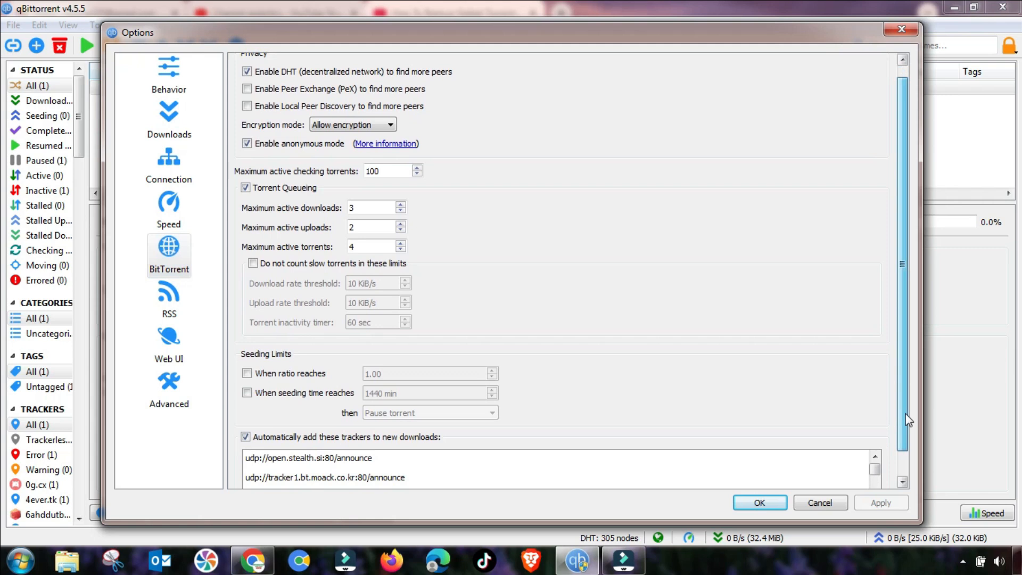
{"action": "scroll", "scroll_direction": "down", "scroll_amount": 3}
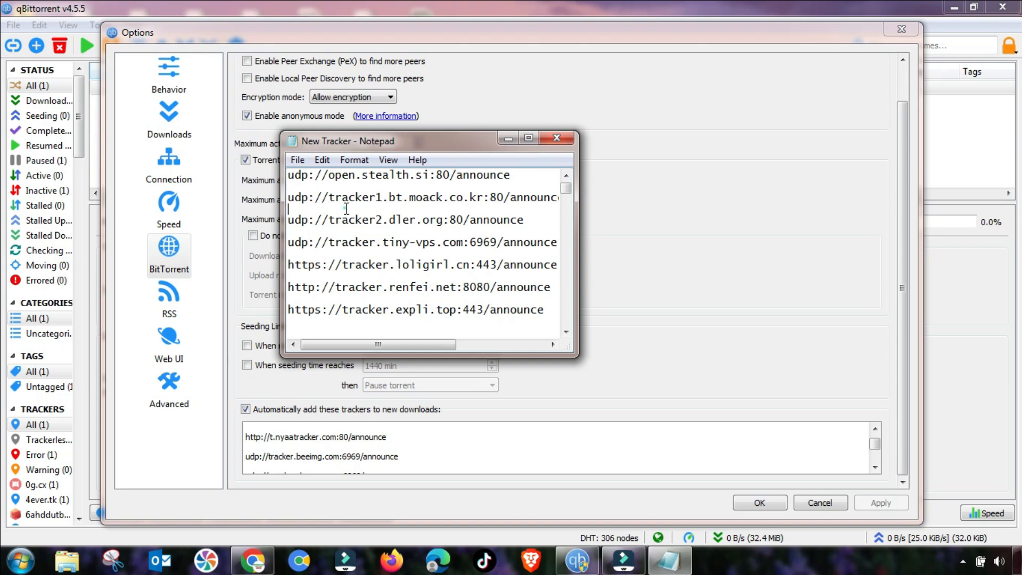
Fill the automatic tracker list with the Notepad tracker URLs and confirm Options
{"action": "scroll", "scroll_direction": "down", "scroll_amount": 3}
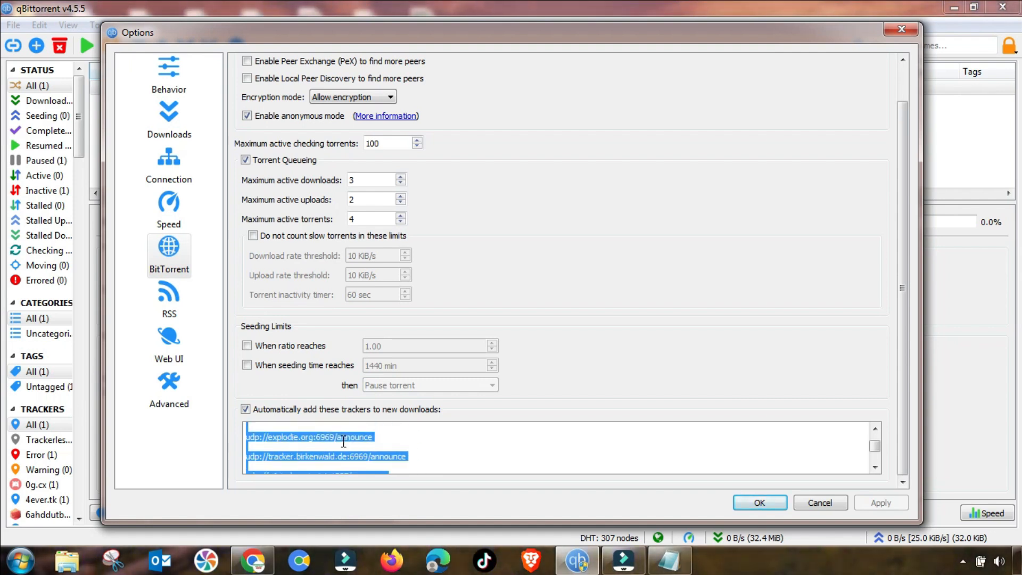
{"action": "scroll", "scroll_direction": "down", "scroll_amount": 3}
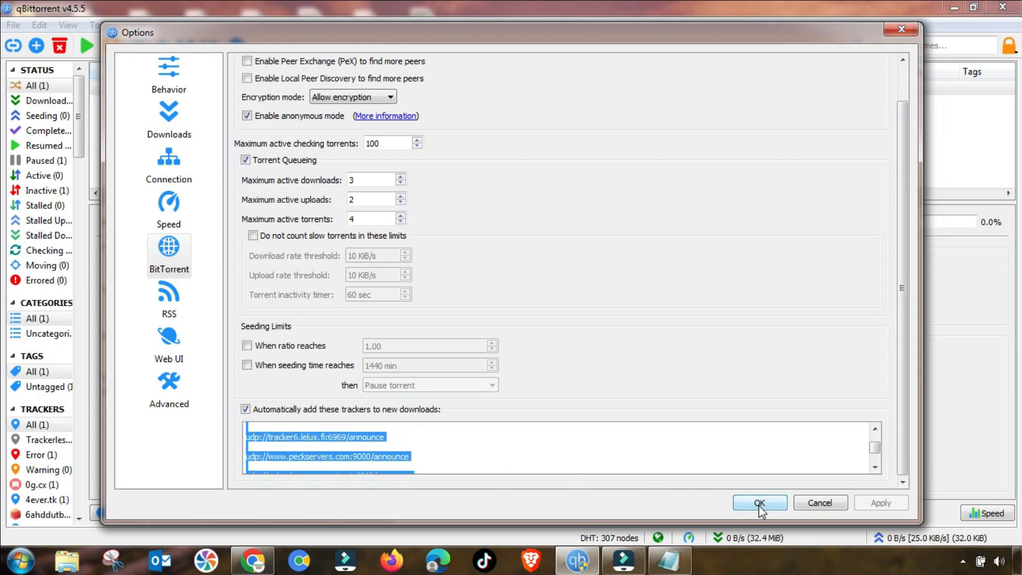
{"action": "left_click", "coordinate": [758, 503]}
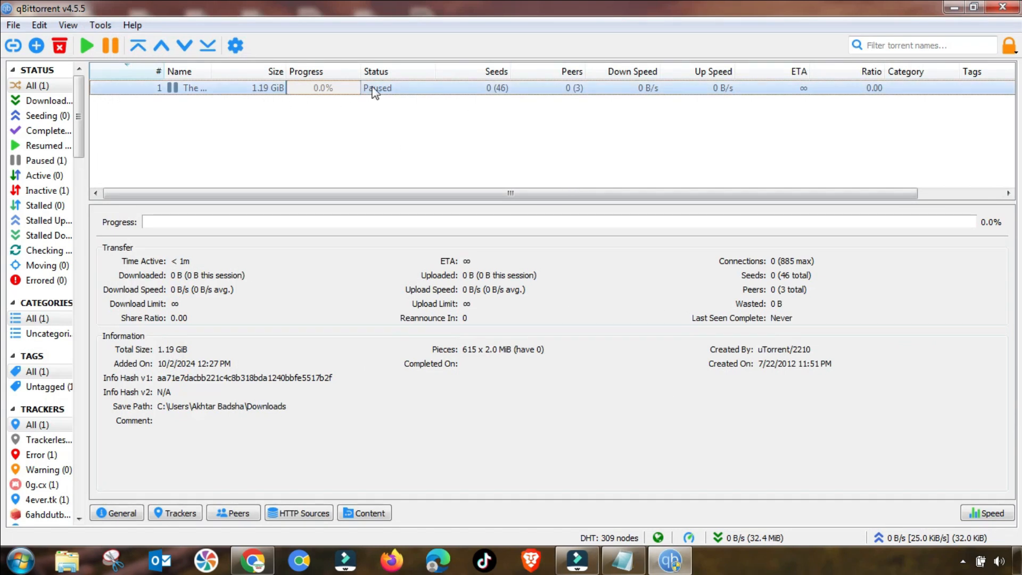
Force-resume the paused Three Stooges torrent from its context menu
{"action": "right_click", "coordinate": [194, 88]}
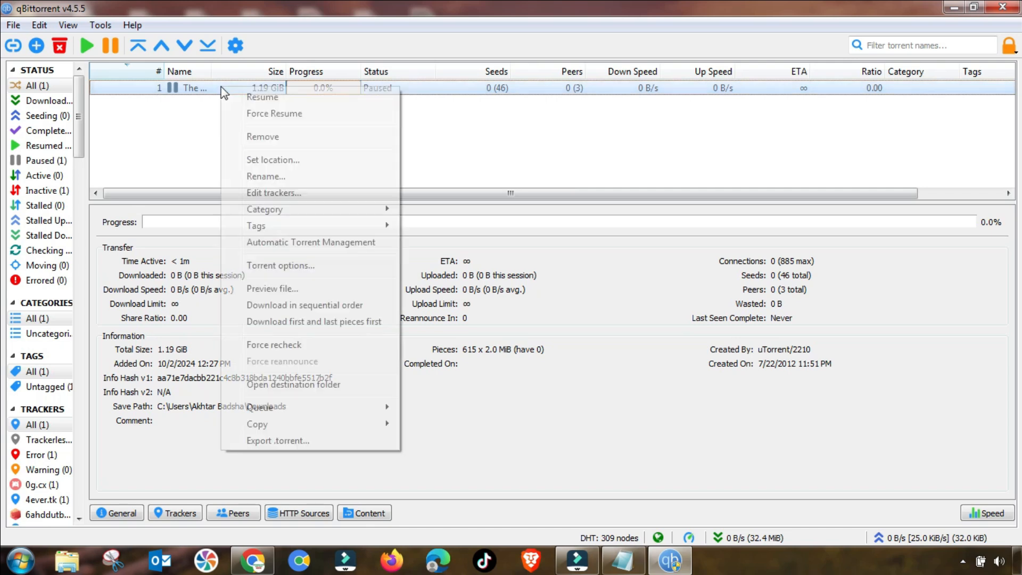
{"action": "mouse_move", "coordinate": [263, 97]}
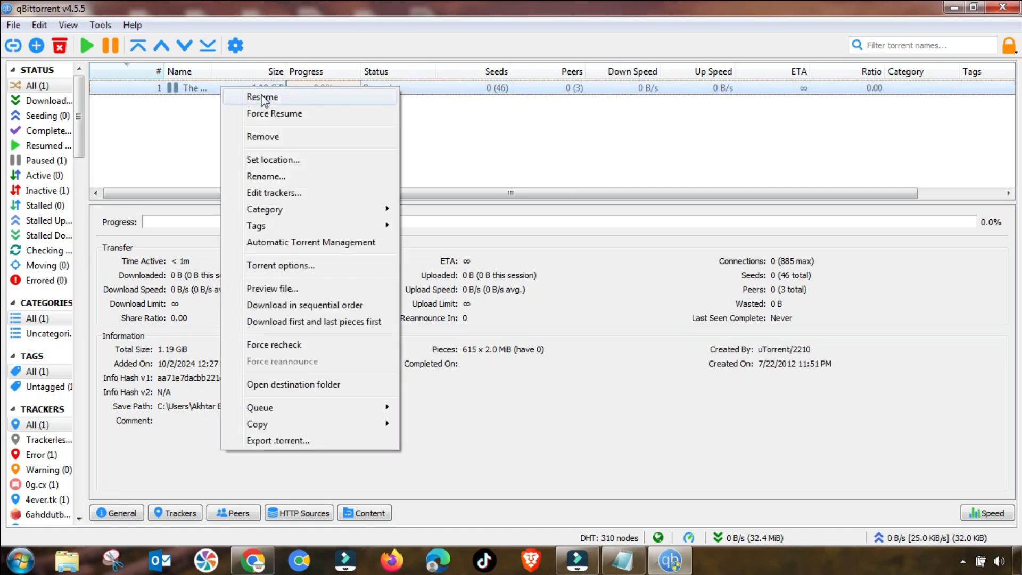
{"action": "mouse_move", "coordinate": [274, 113]}
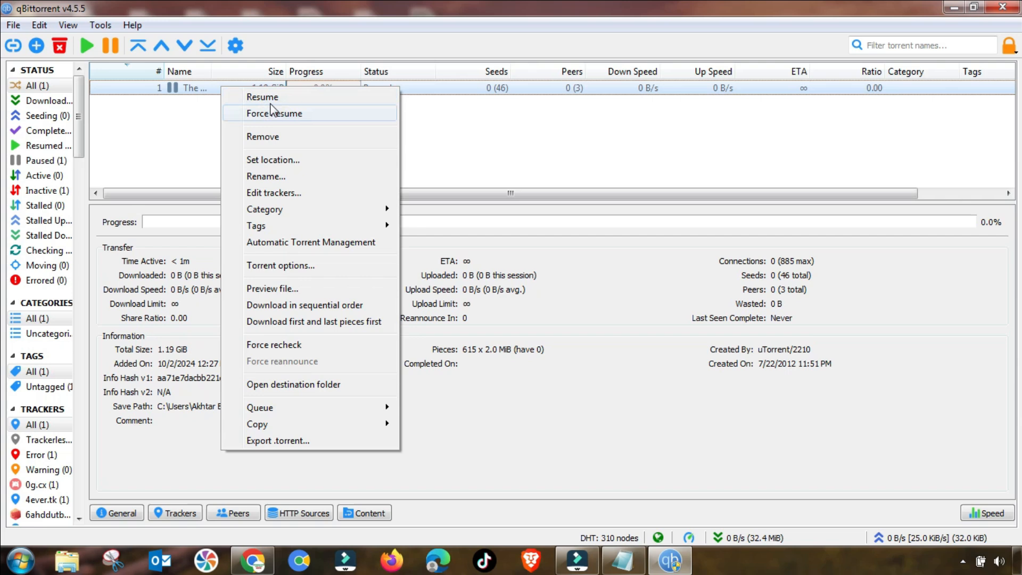
{"action": "left_click", "coordinate": [274, 113]}
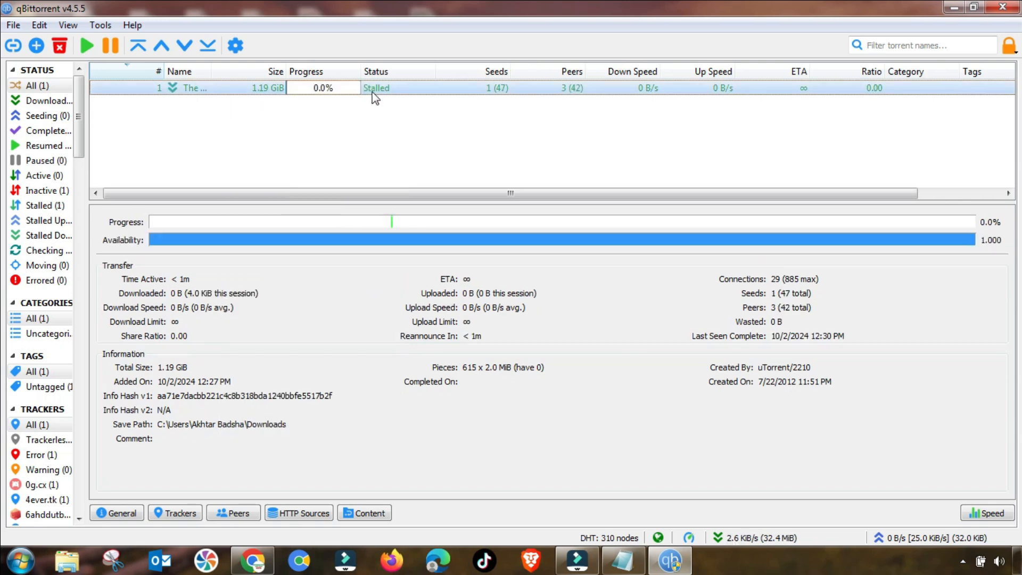